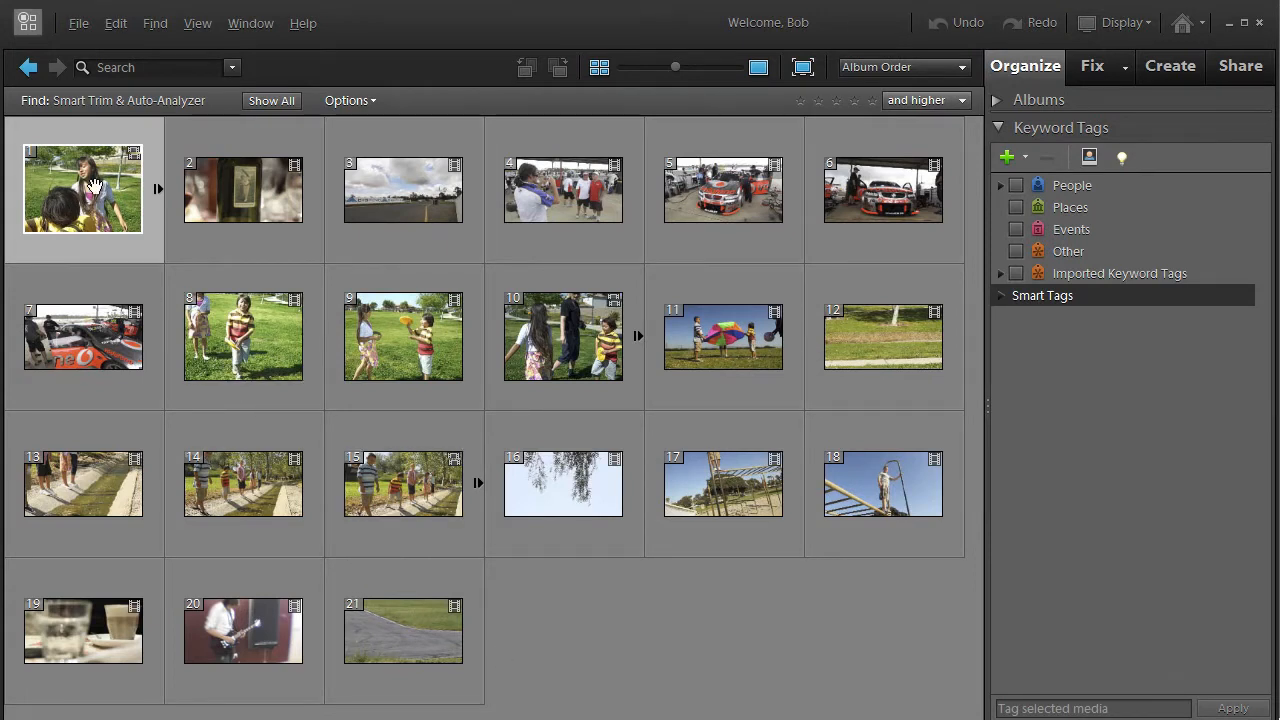
- Run the Auto-Analyzer on the children's video thumbnail in the Organizer media grid
{"action": "right_click", "coordinate": [90, 188]}
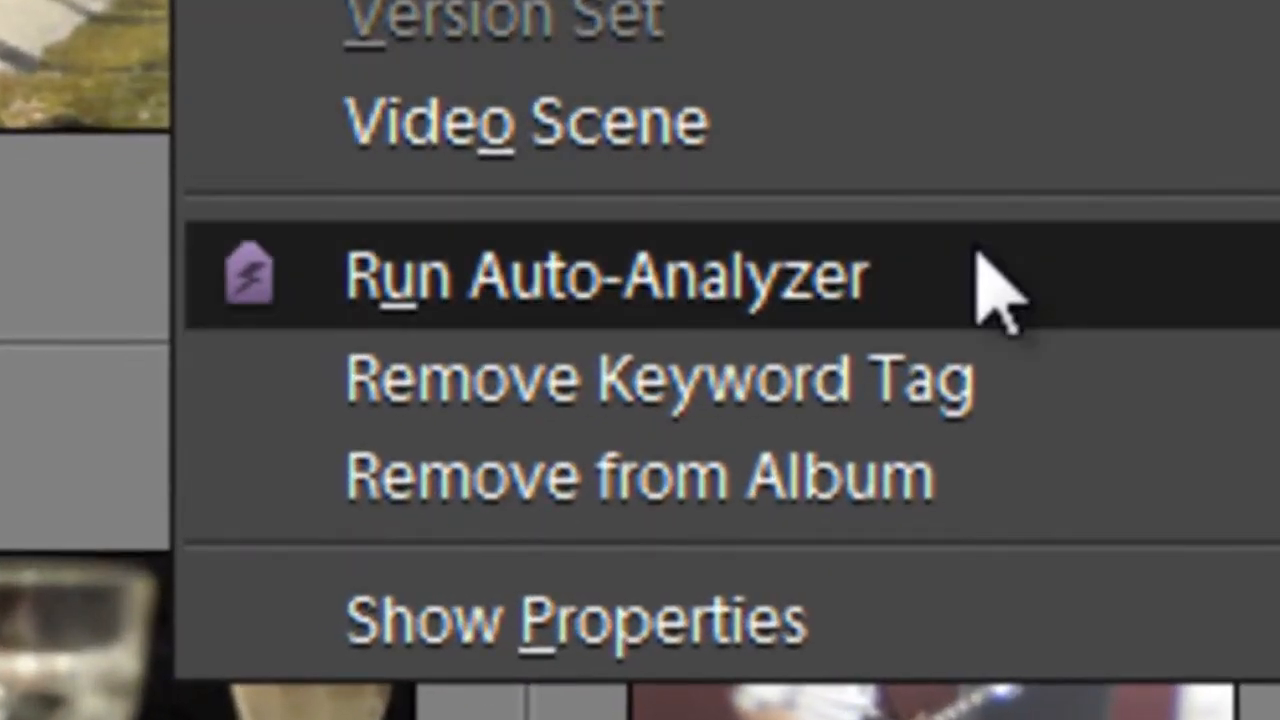
{"action": "left_click", "coordinate": [606, 276]}
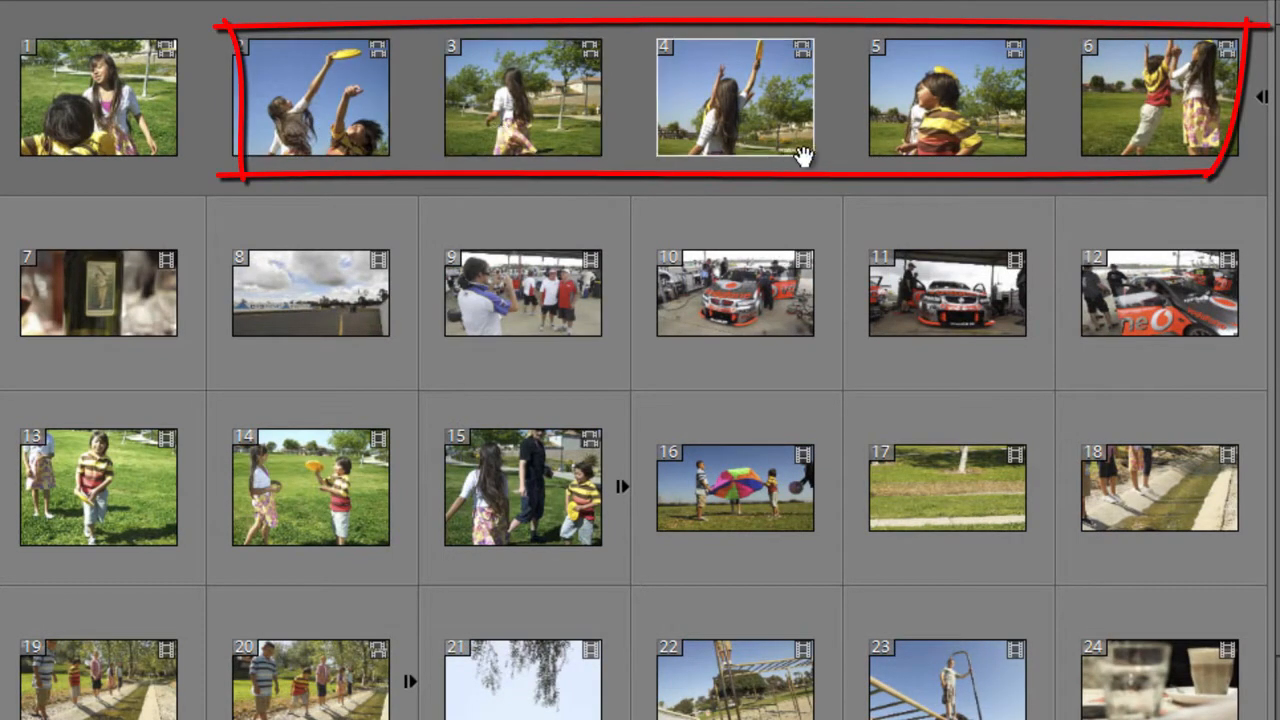
{"action": "mouse_move", "coordinate": [354, 292]}
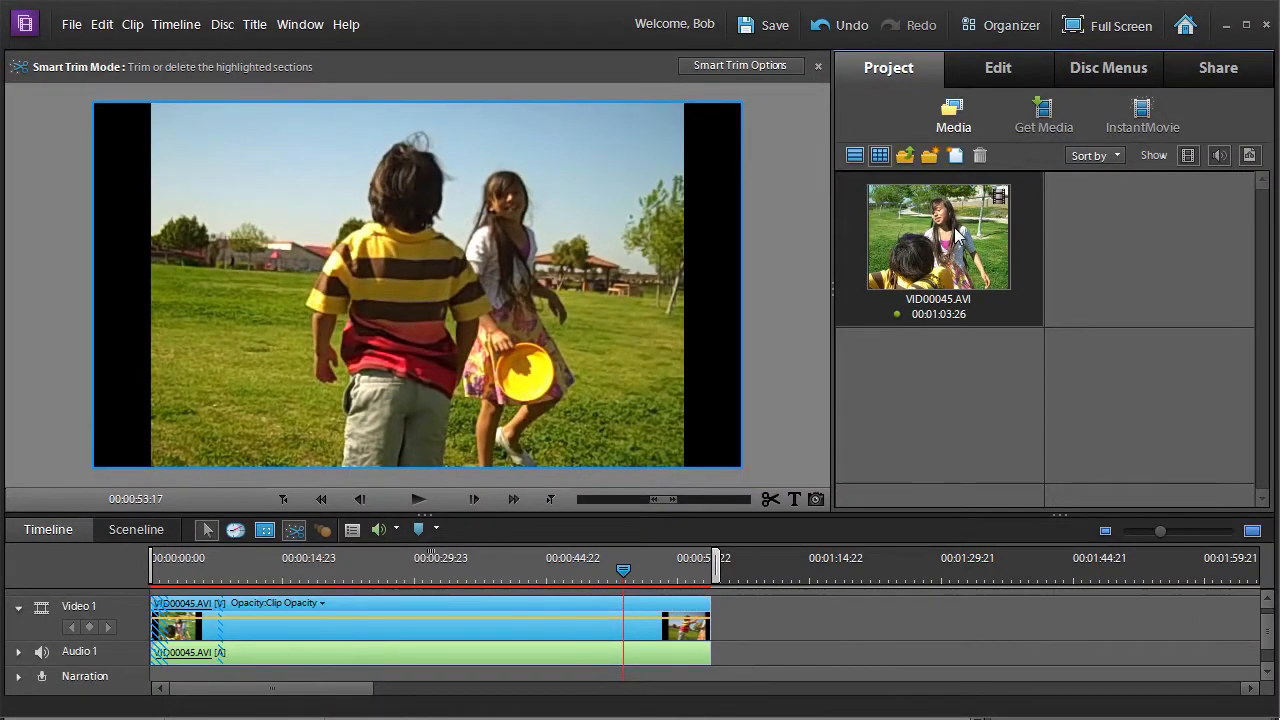
{"action": "mouse_move", "coordinate": [950, 236]}
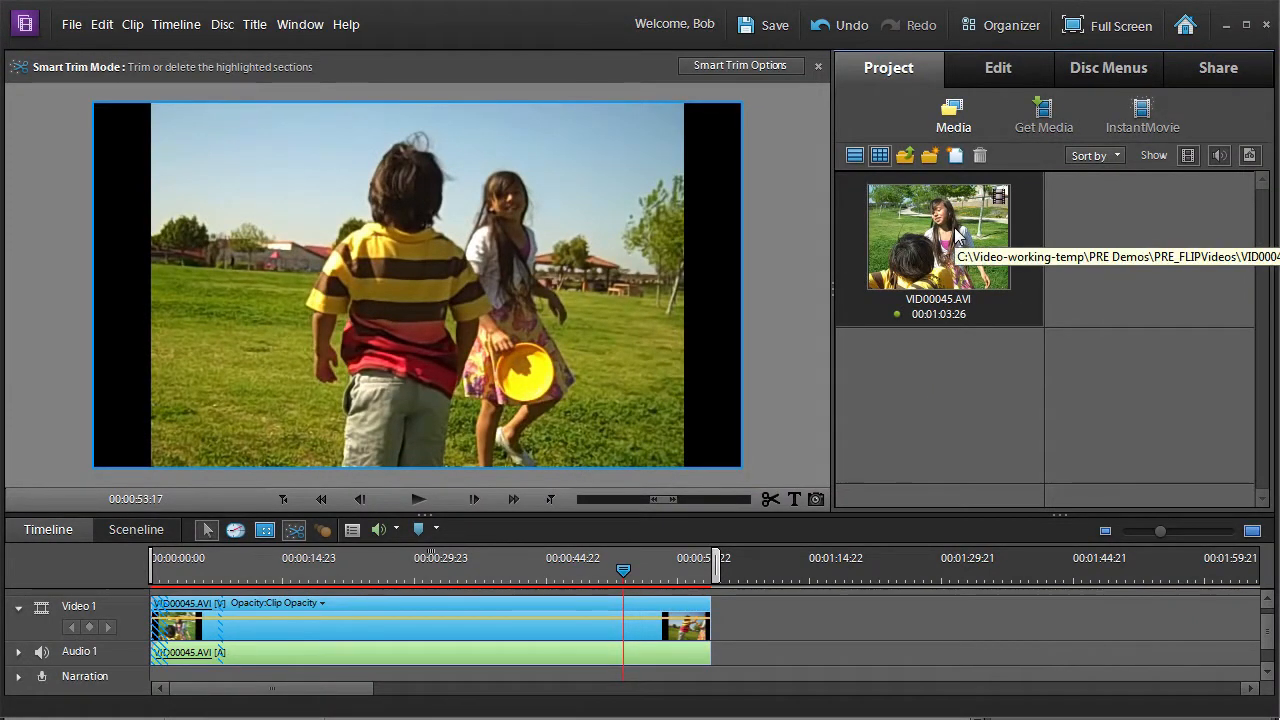
- Run the Auto Analyzer on VID00045.AVI from the Project panel
{"action": "right_click", "coordinate": [954, 236]}
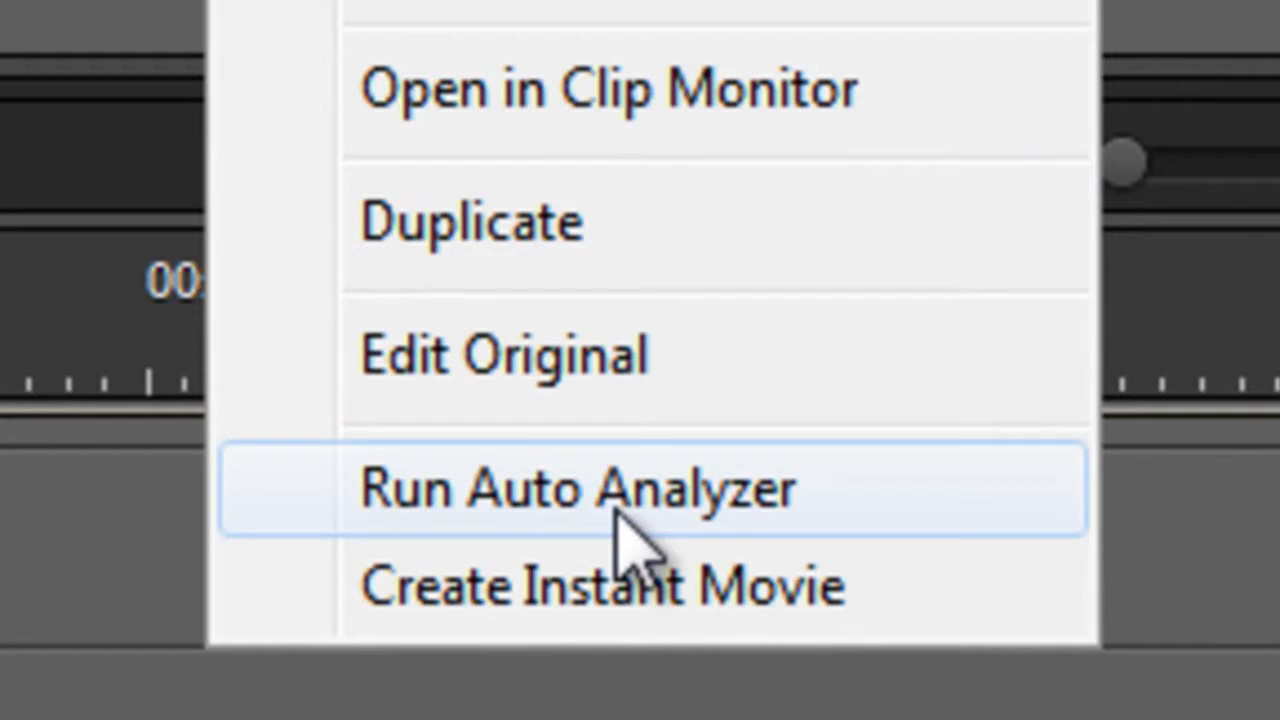
{"action": "left_click", "coordinate": [576, 490]}
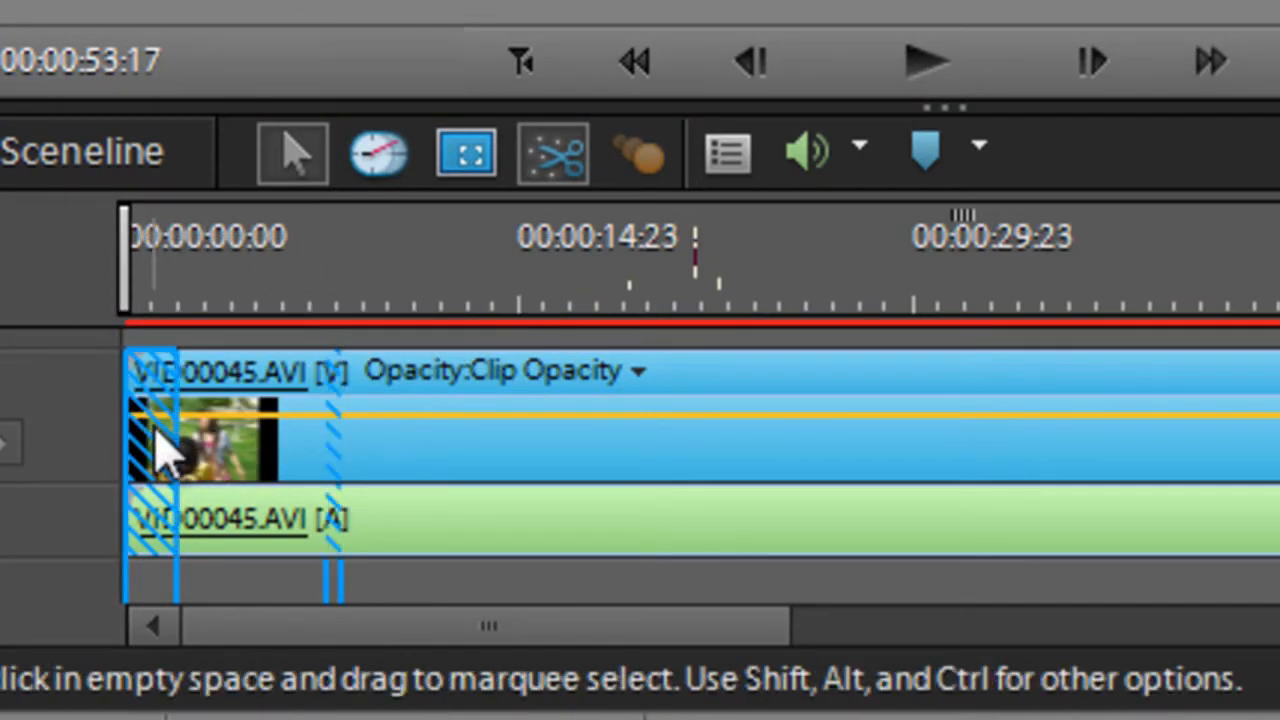
{"action": "mouse_move", "coordinate": [164, 456]}
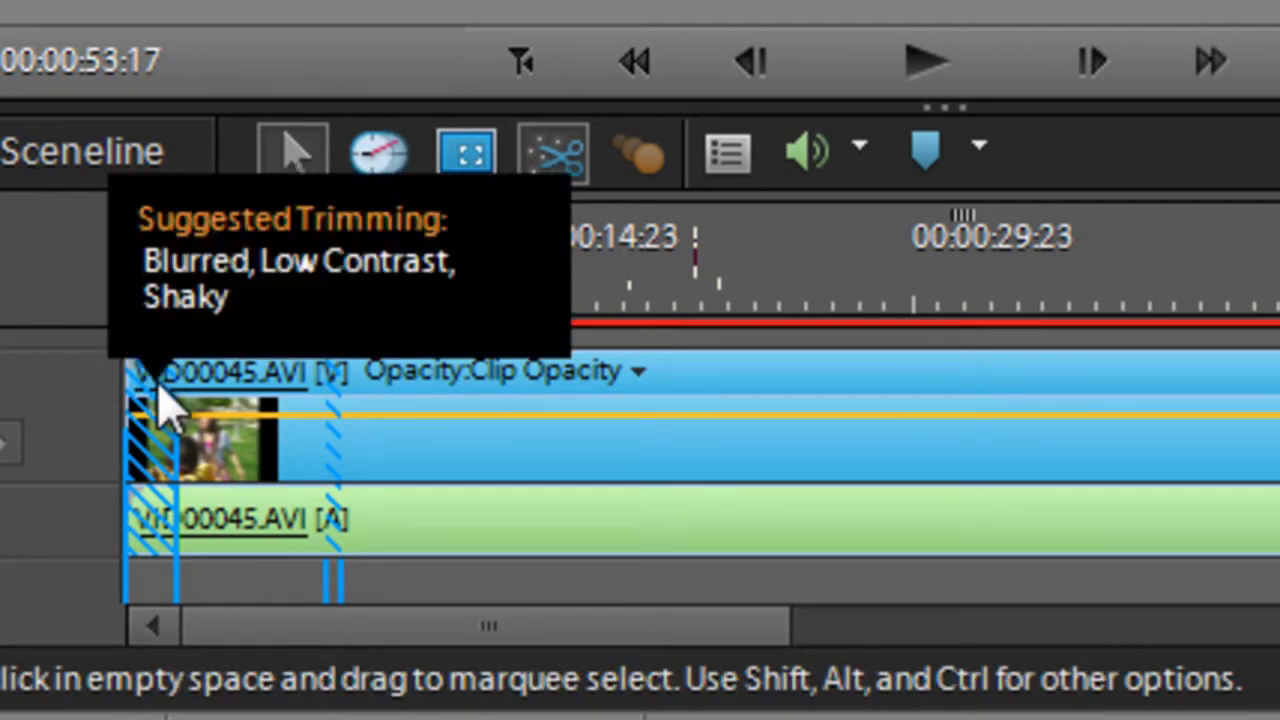
{"action": "mouse_move", "coordinate": [340, 380]}
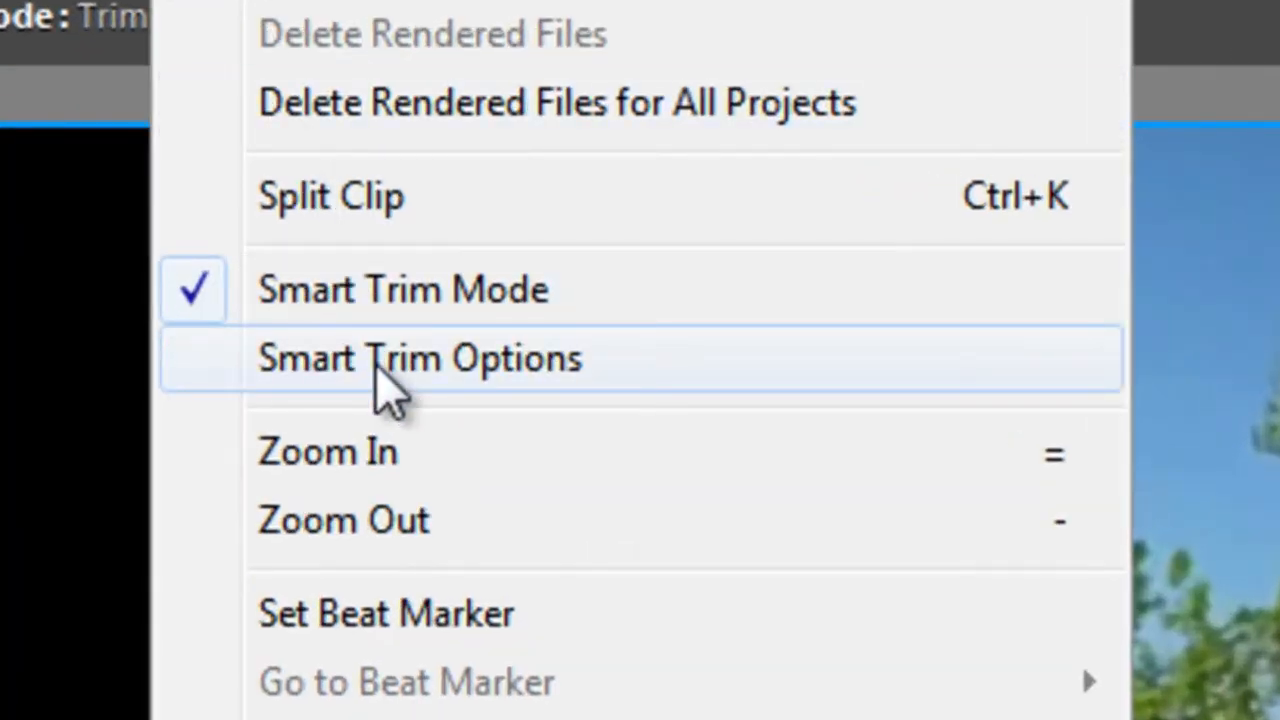
- Raise the Smart Trim Interest Level slider to maximum and save the settings
{"action": "left_click", "coordinate": [418, 358]}
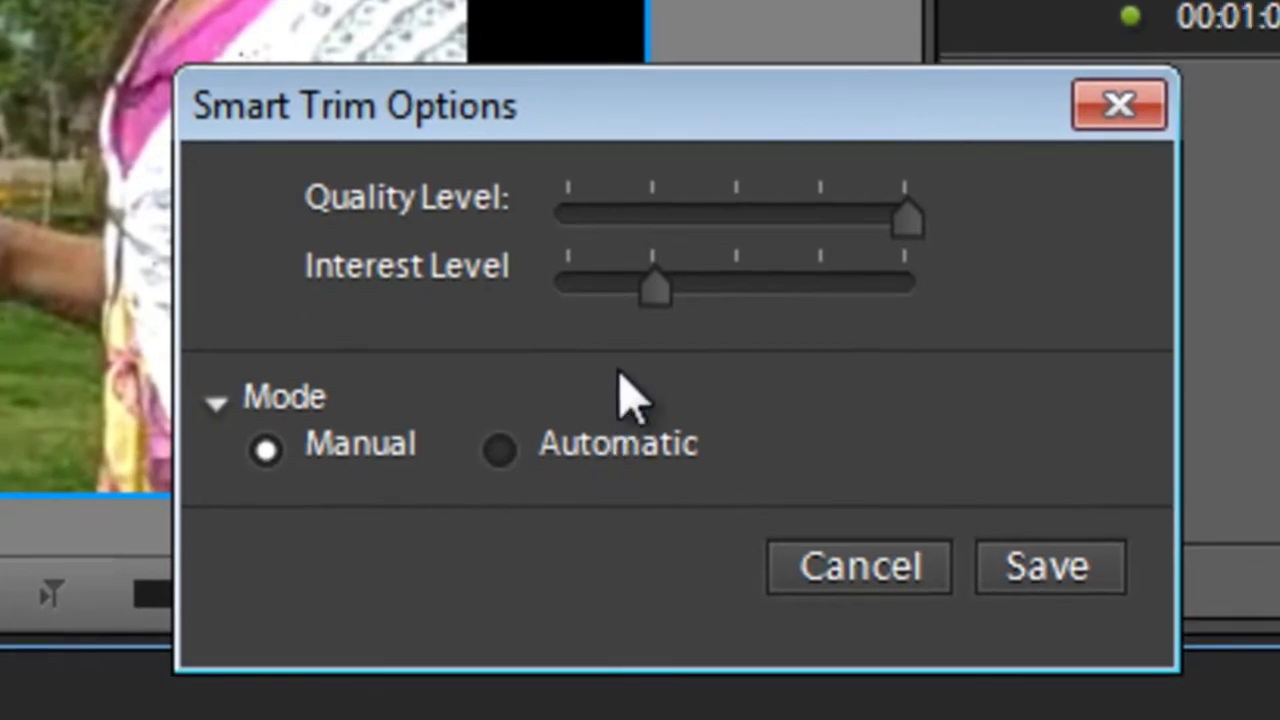
{"action": "mouse_move", "coordinate": [530, 336]}
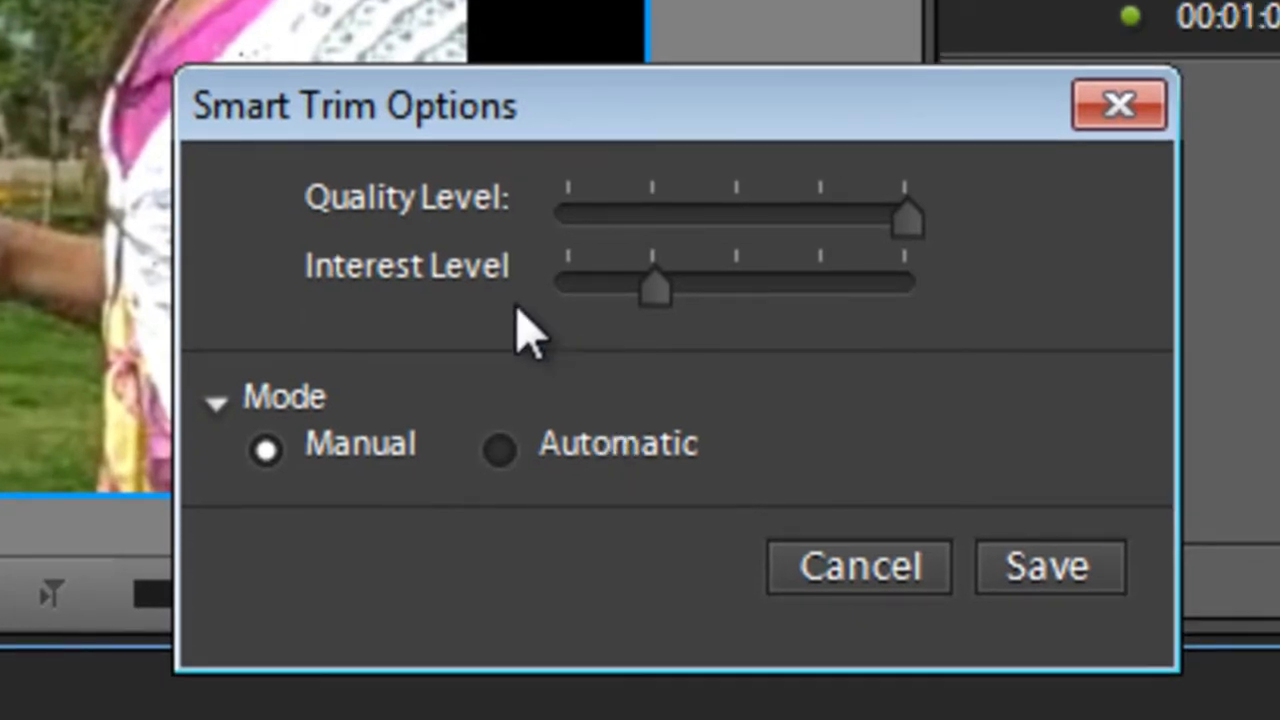
{"action": "mouse_move", "coordinate": [516, 330]}
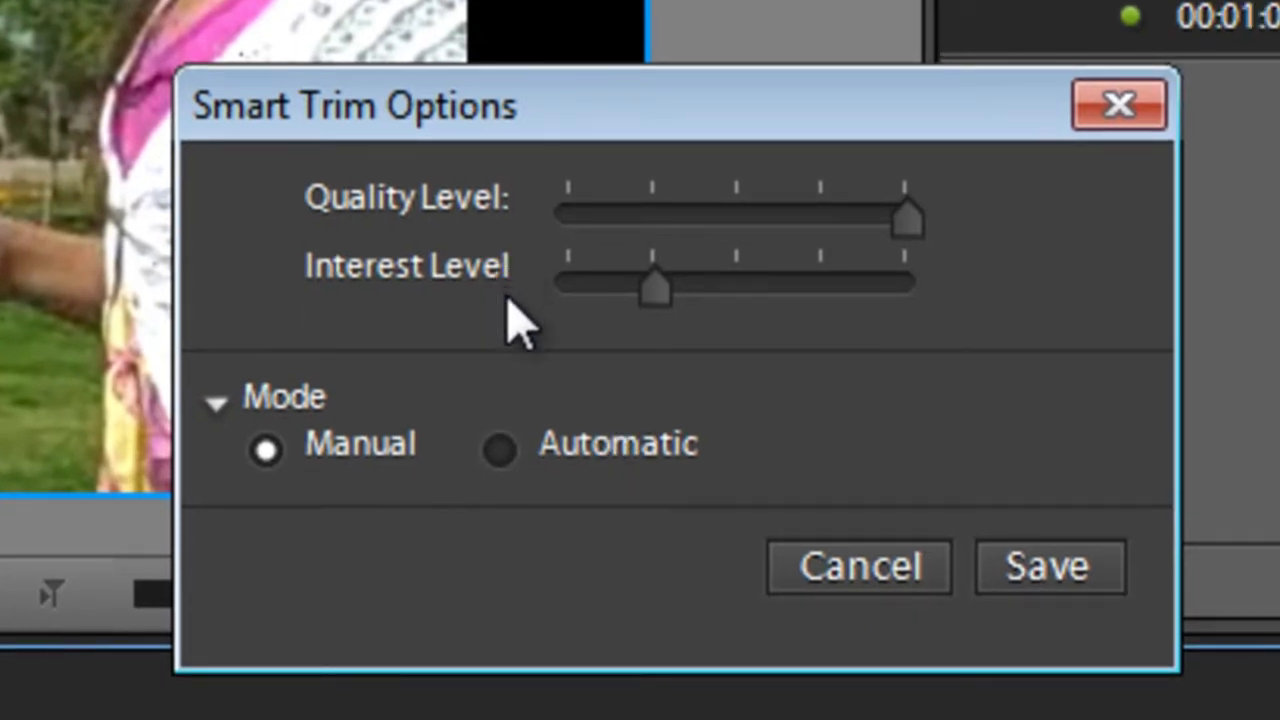
{"action": "mouse_move", "coordinate": [550, 360]}
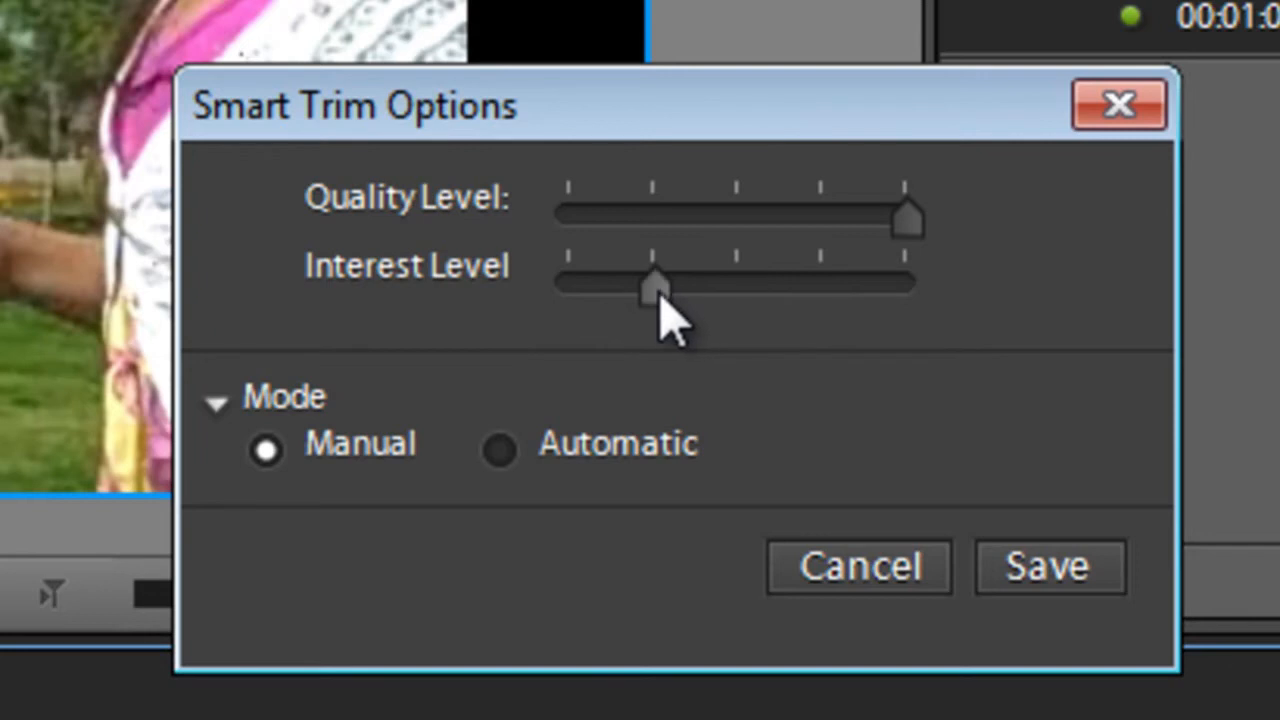
{"action": "left_click_drag", "start_coordinate": [656, 284], "coordinate": [904, 284]}
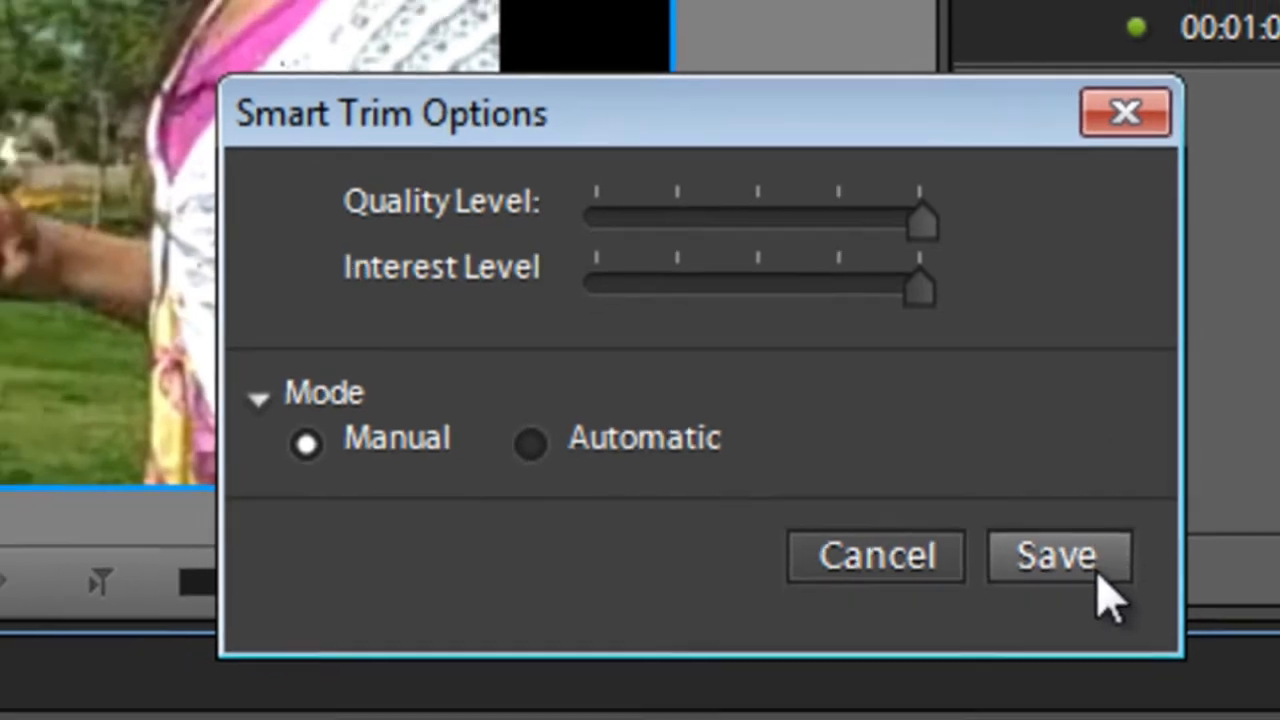
{"action": "left_click", "coordinate": [1060, 556]}
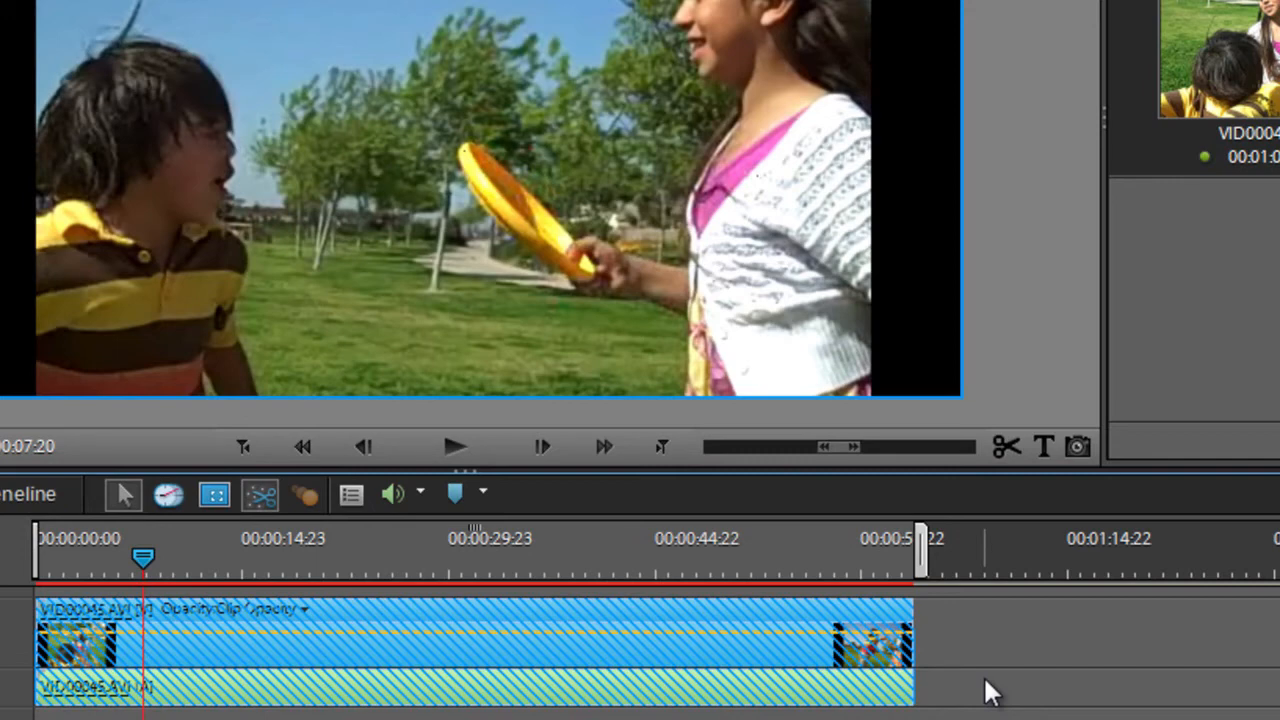
- Lower the Smart Trim Quality Level slider to the middle and save the settings
{"action": "left_click", "coordinate": [484, 68]}
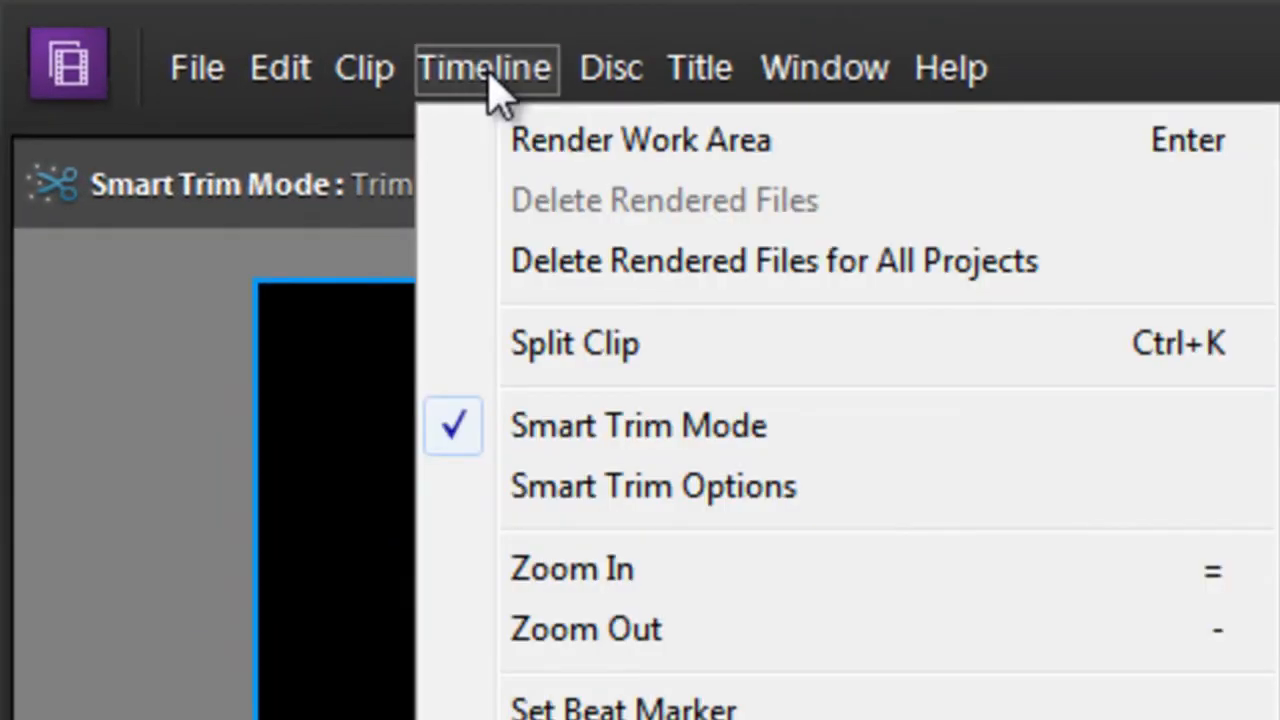
{"action": "left_click", "coordinate": [652, 486]}
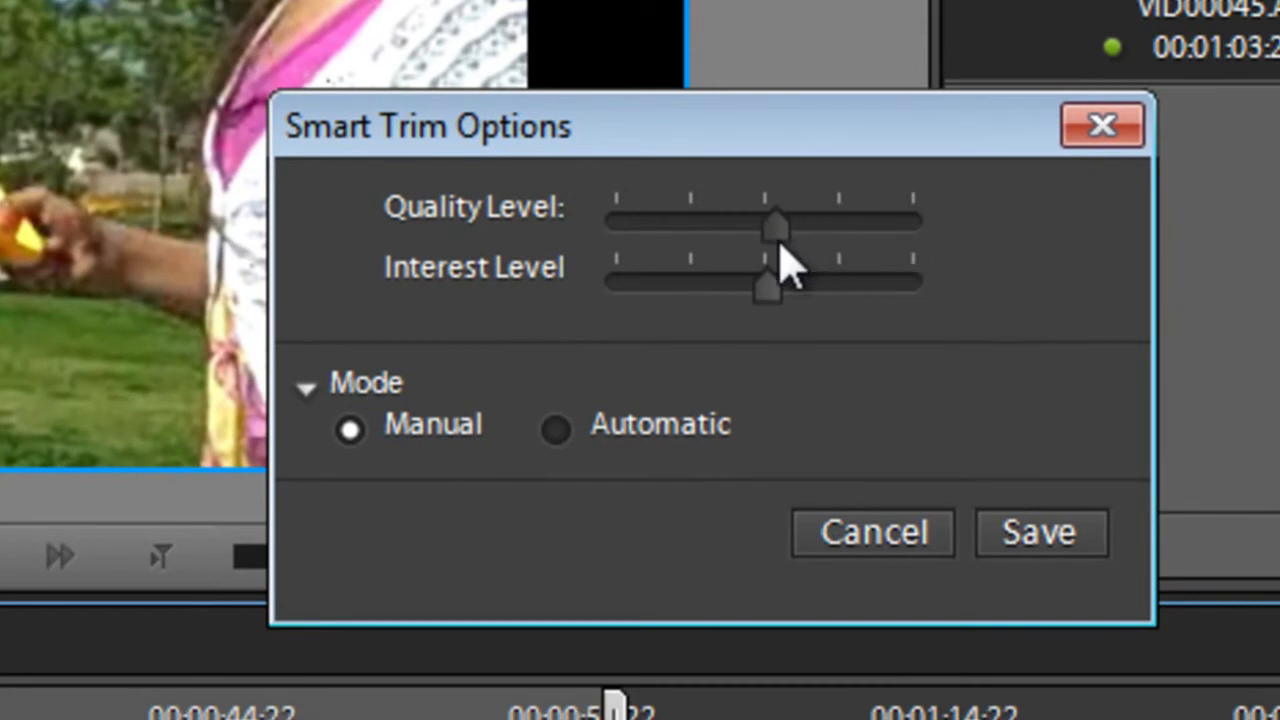
{"action": "left_click_drag", "start_coordinate": [764, 284], "coordinate": [916, 284]}
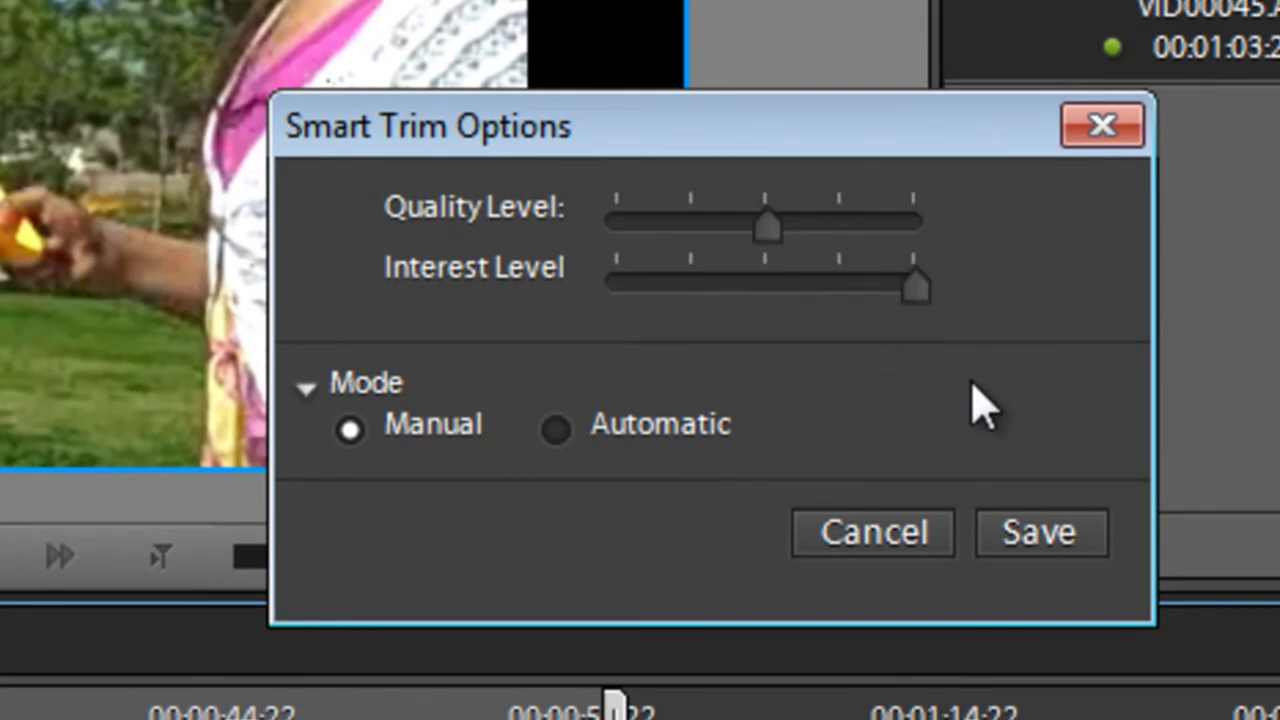
{"action": "left_click", "coordinate": [872, 532]}
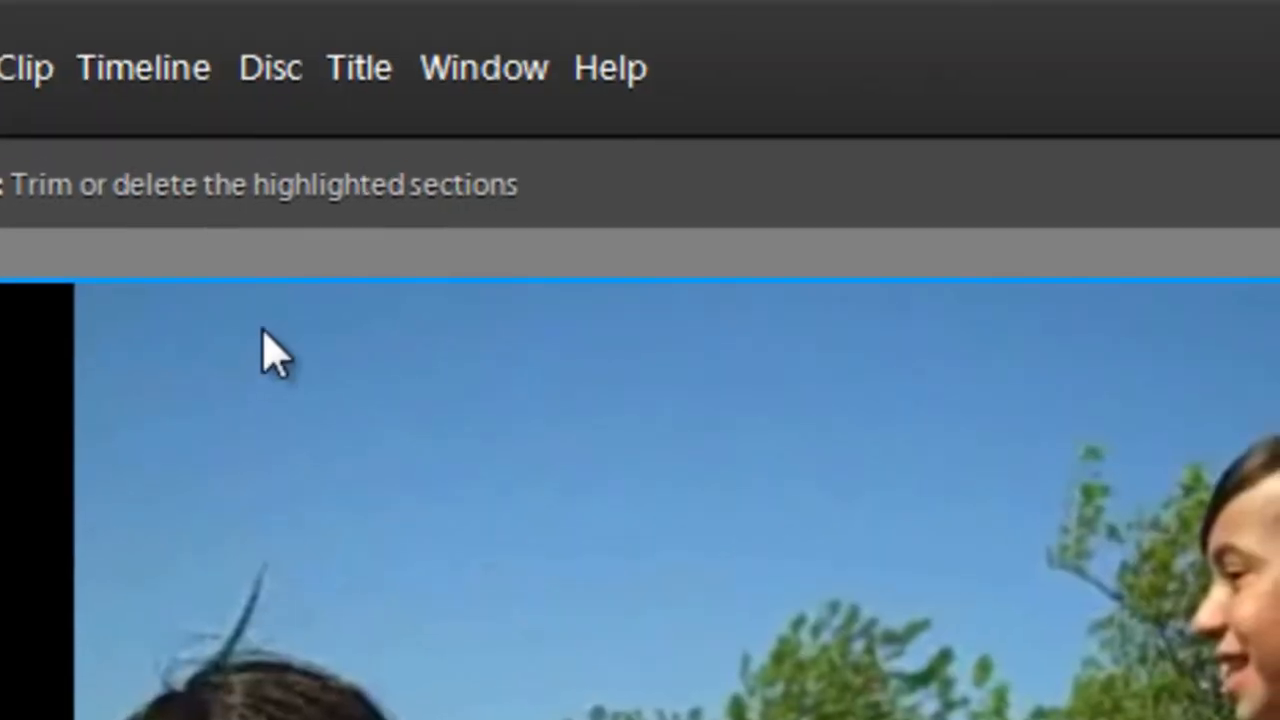
- Switch Smart Trim Mode to Automatic and save, trimming the timeline clip
{"action": "left_click", "coordinate": [142, 68]}
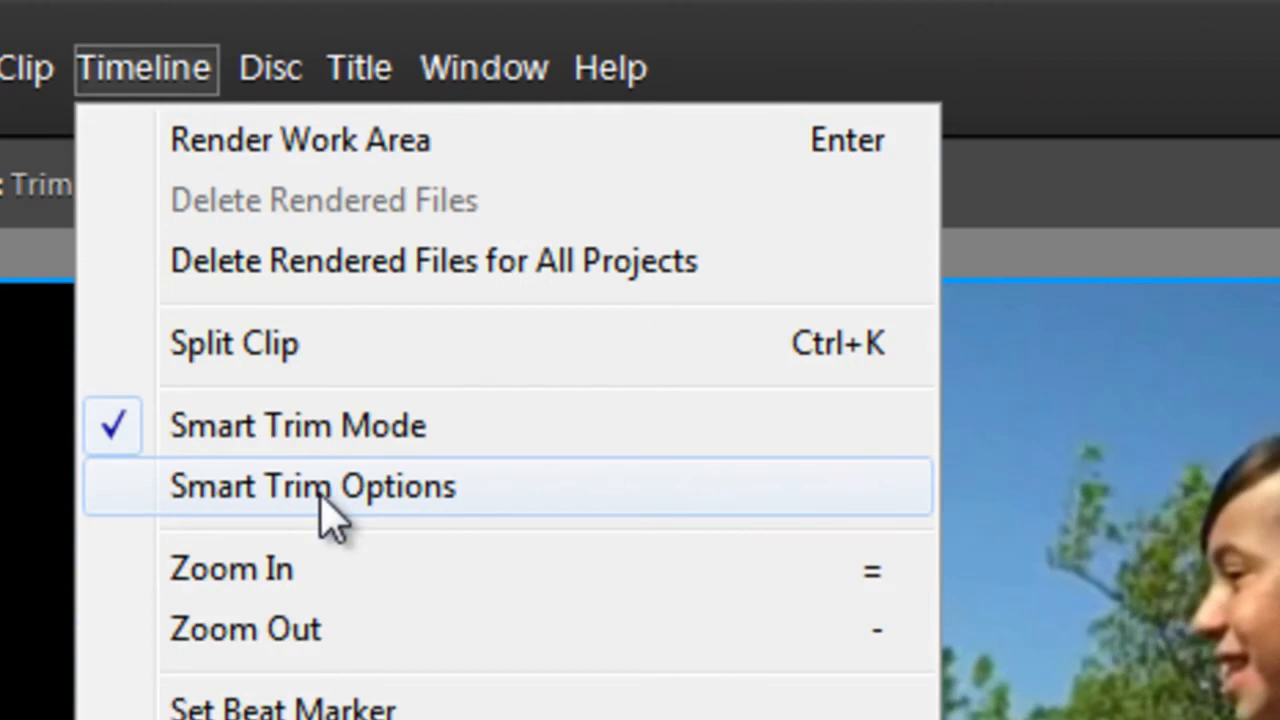
{"action": "left_click", "coordinate": [312, 486]}
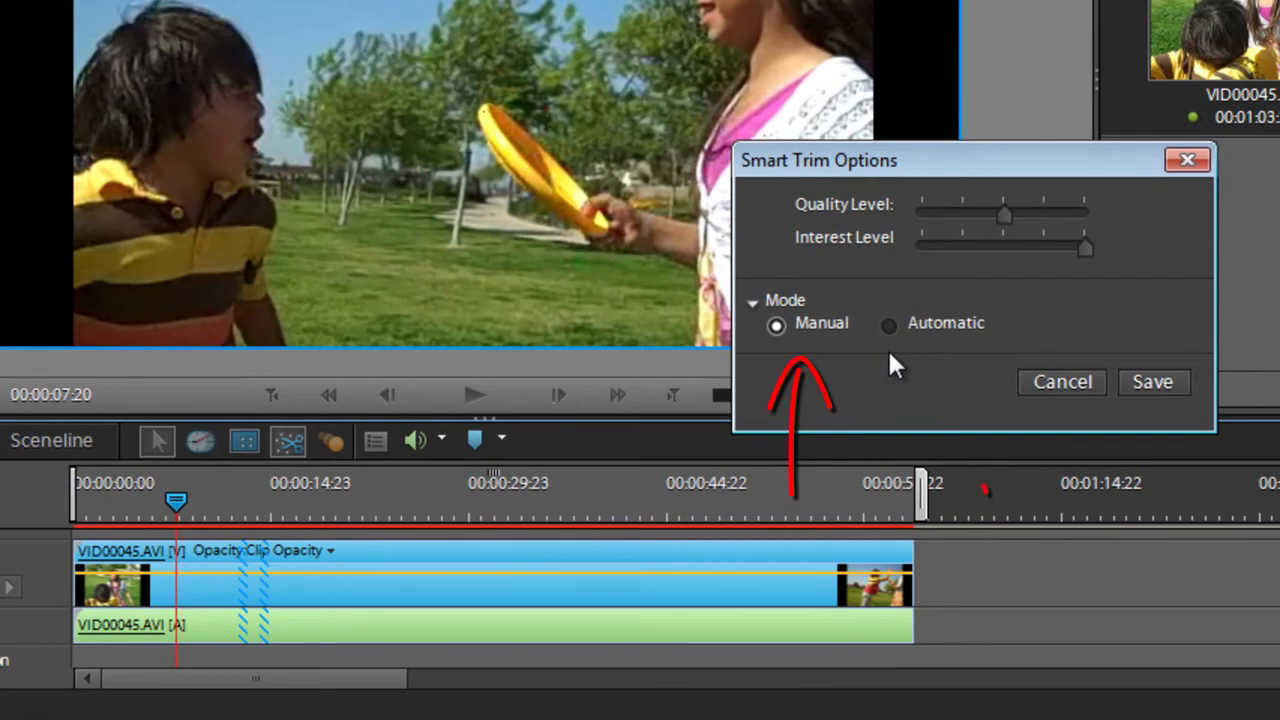
{"action": "left_click", "coordinate": [888, 324]}
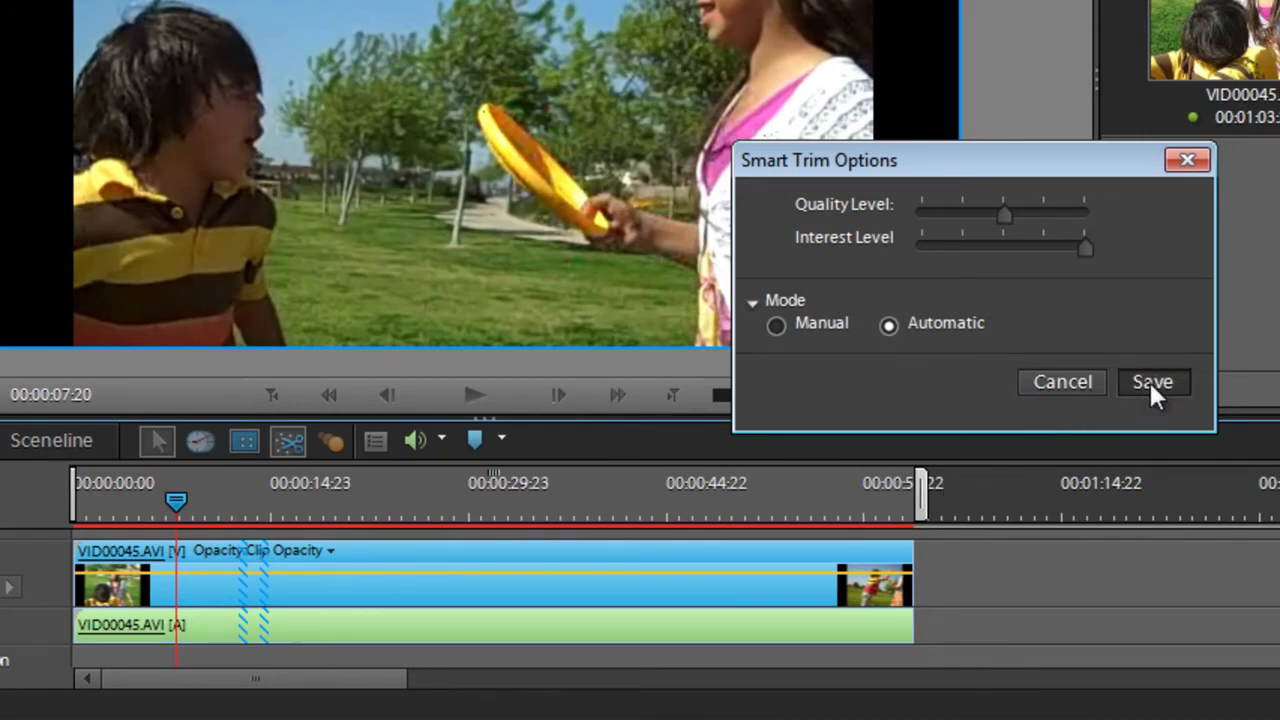
{"action": "left_click", "coordinate": [1154, 382]}
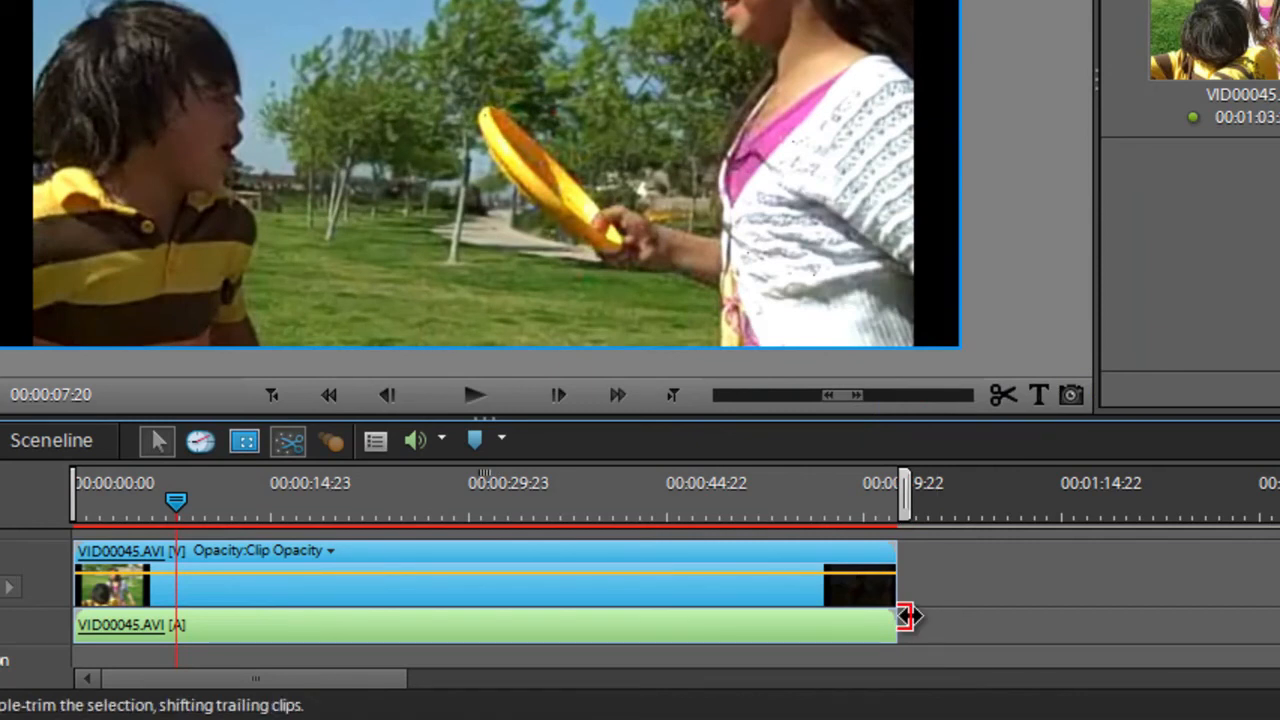
{"action": "mouse_move", "coordinate": [940, 636]}
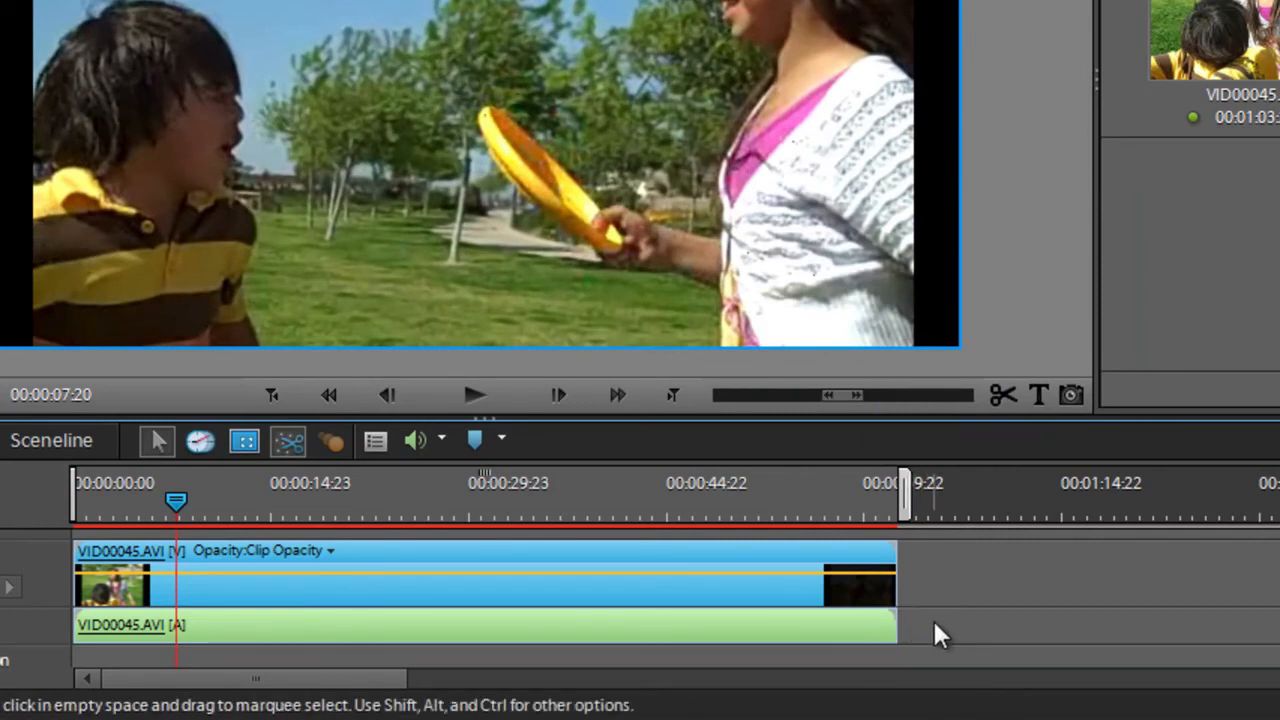
{"action": "mouse_move", "coordinate": [290, 584]}
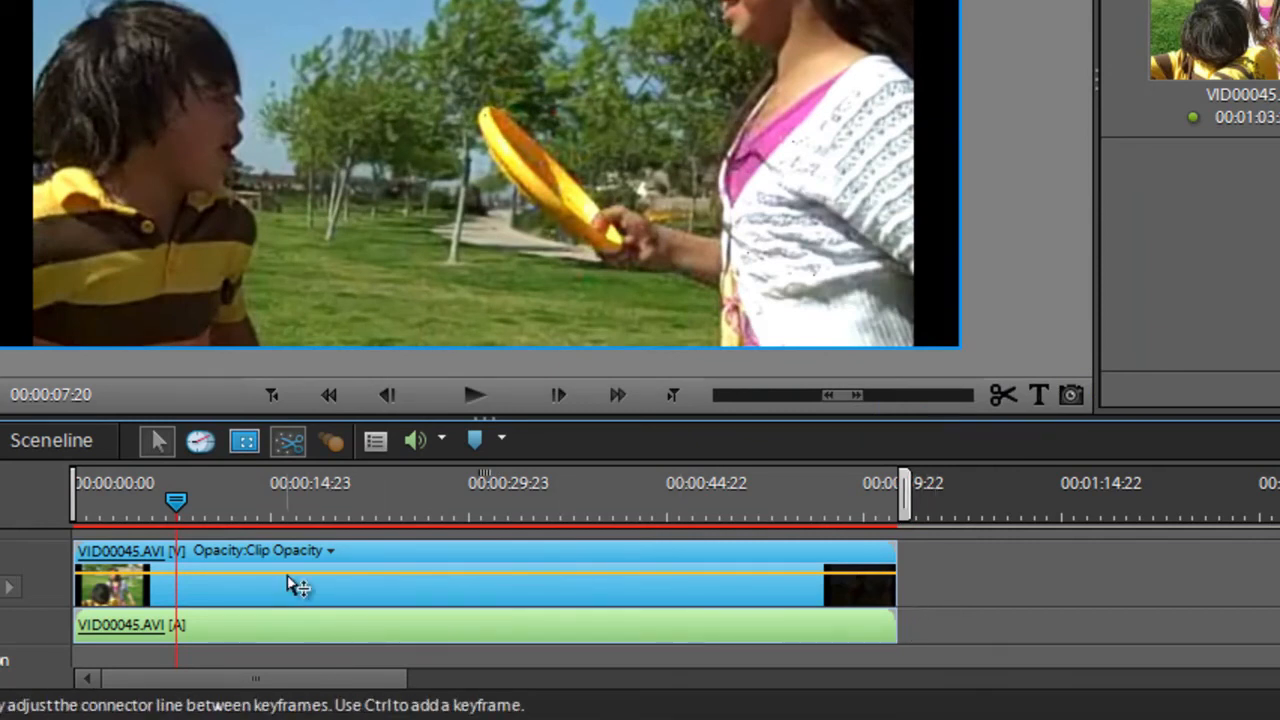
{"action": "mouse_move", "coordinate": [930, 652]}
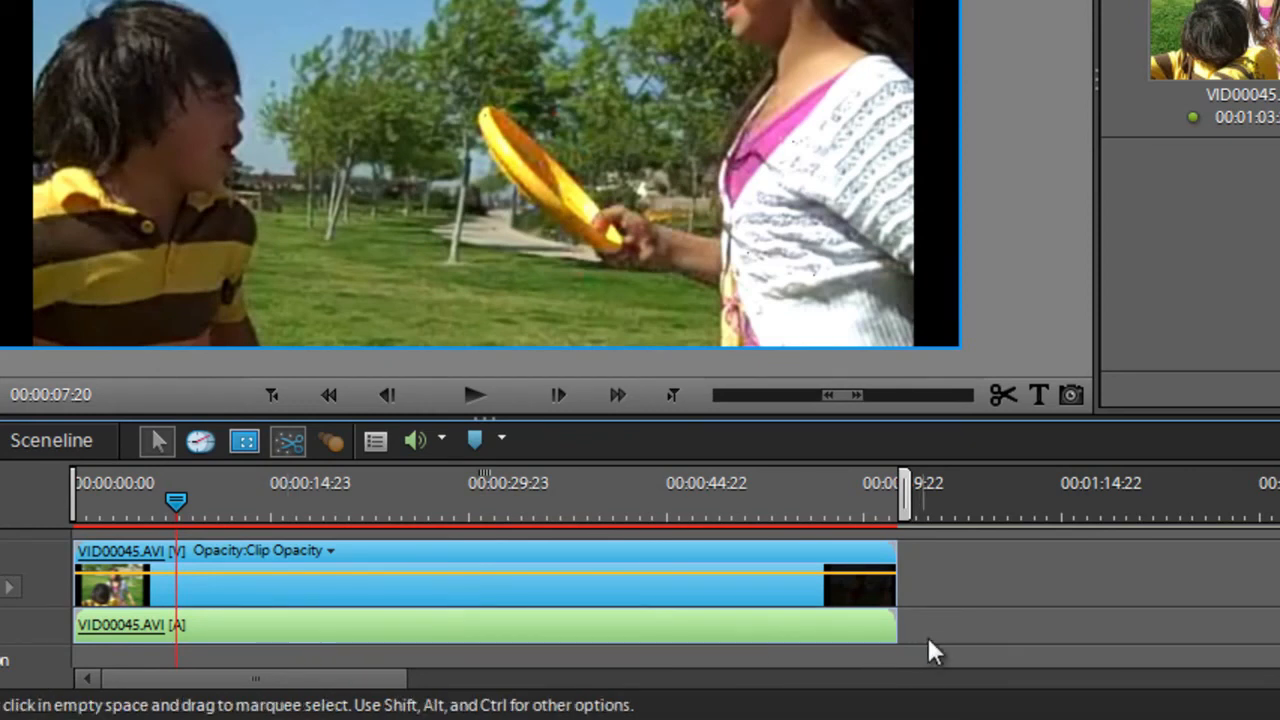
- Undo the automatic trim with Ctrl+Z and reopen Smart Trim Options from the Timeline menu
{"action": "key", "text": "ctrl+z"}
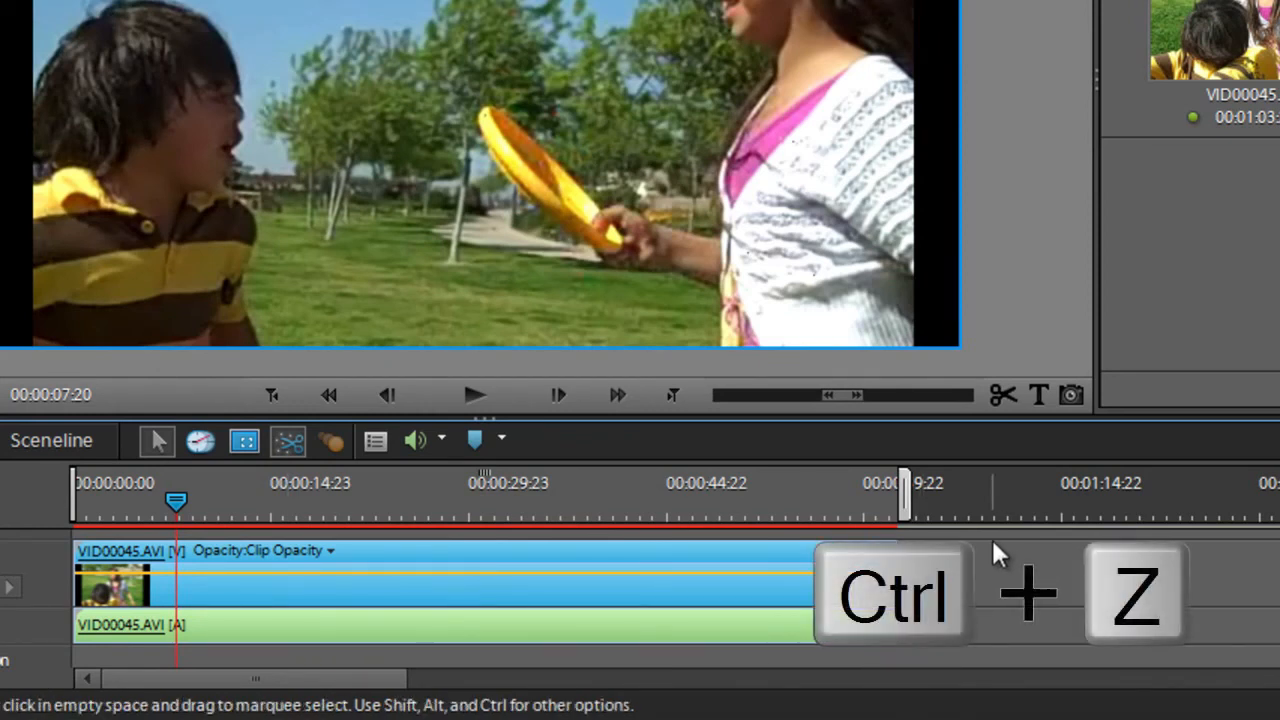
{"action": "key", "text": "ctrl+z"}
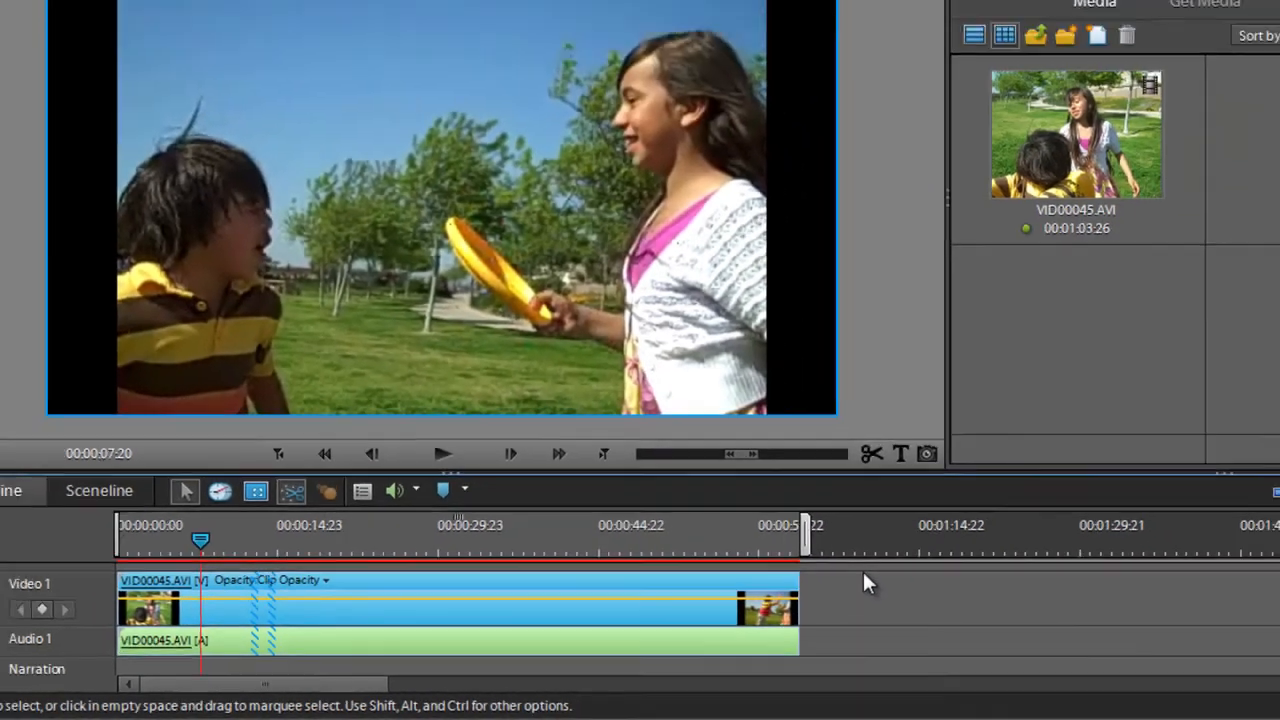
{"action": "left_click", "coordinate": [176, 24]}
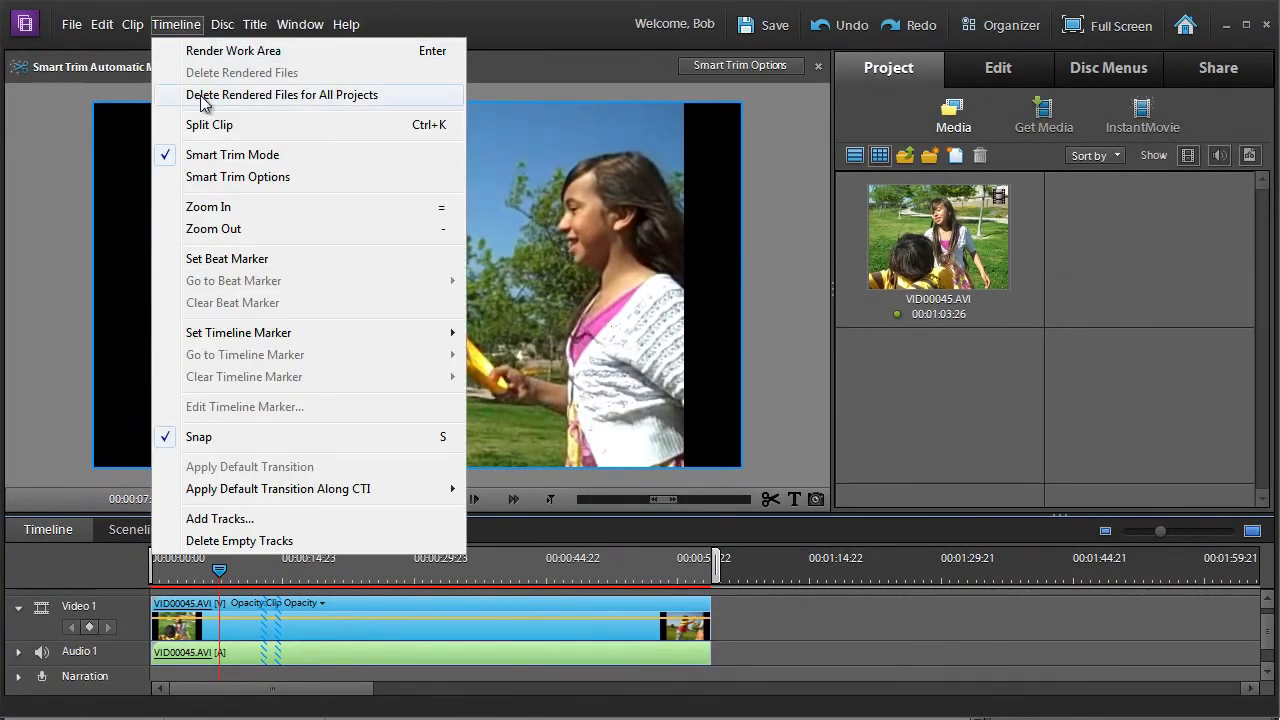
{"action": "left_click", "coordinate": [236, 176]}
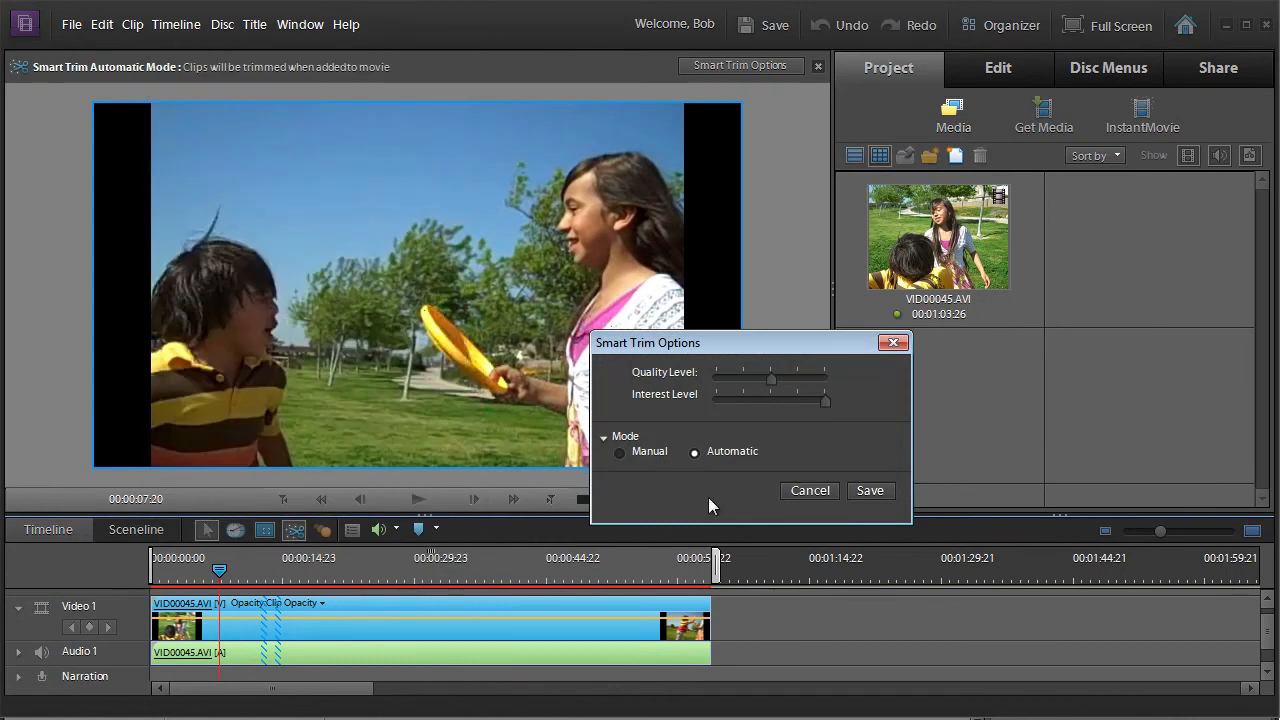